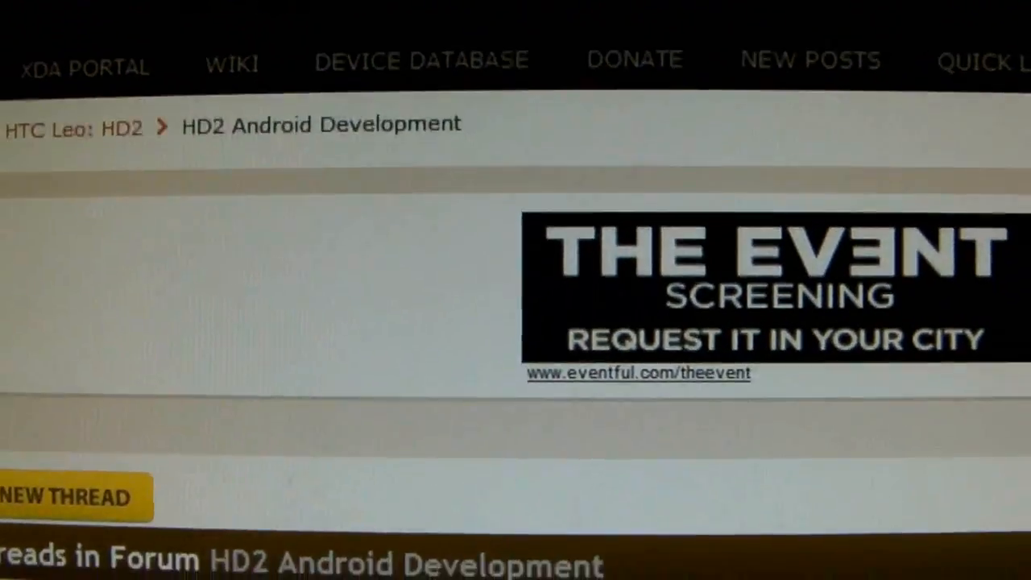
Scroll the HD2 Android Development thread list down to the [02.09.2010] FroyoStone Sense V2 thread
scroll(down, 3)
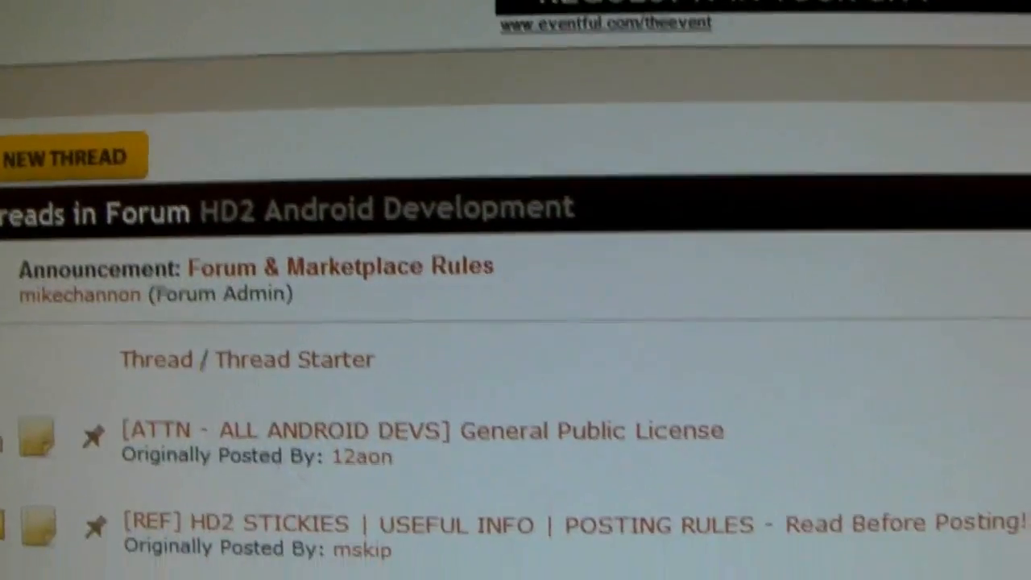
scroll(down, 3)
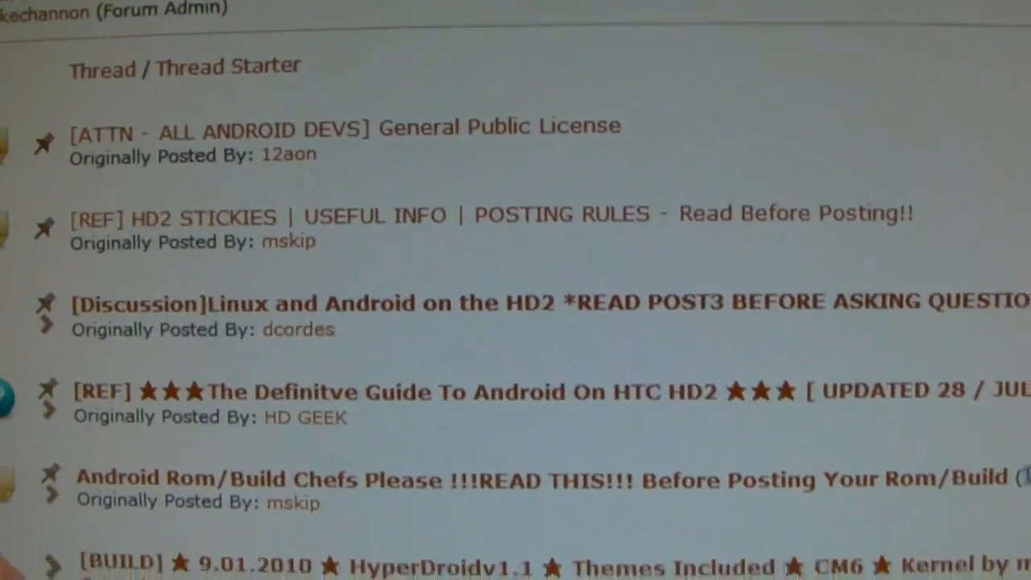
scroll(down, 3)
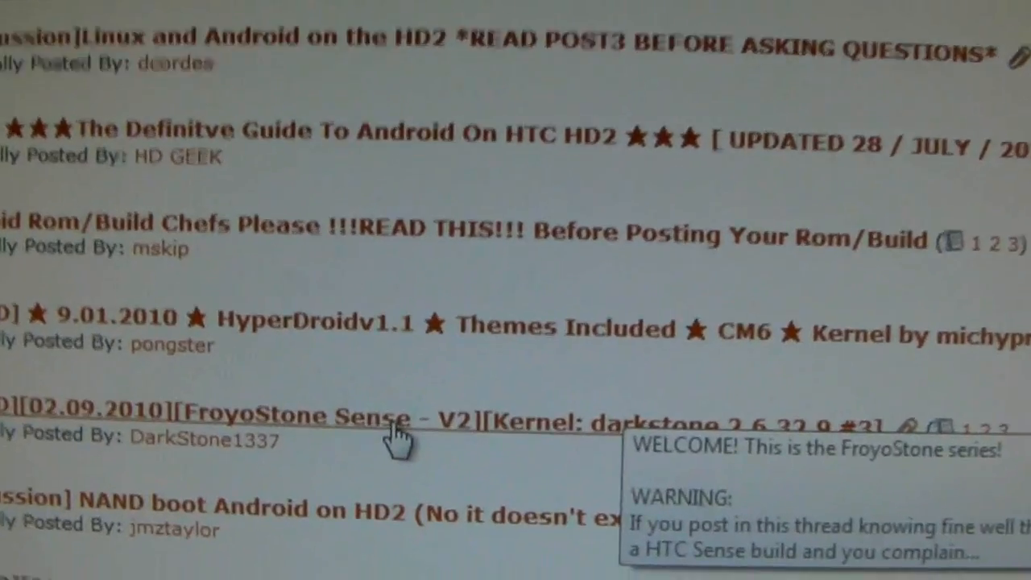
scroll(down, 3)
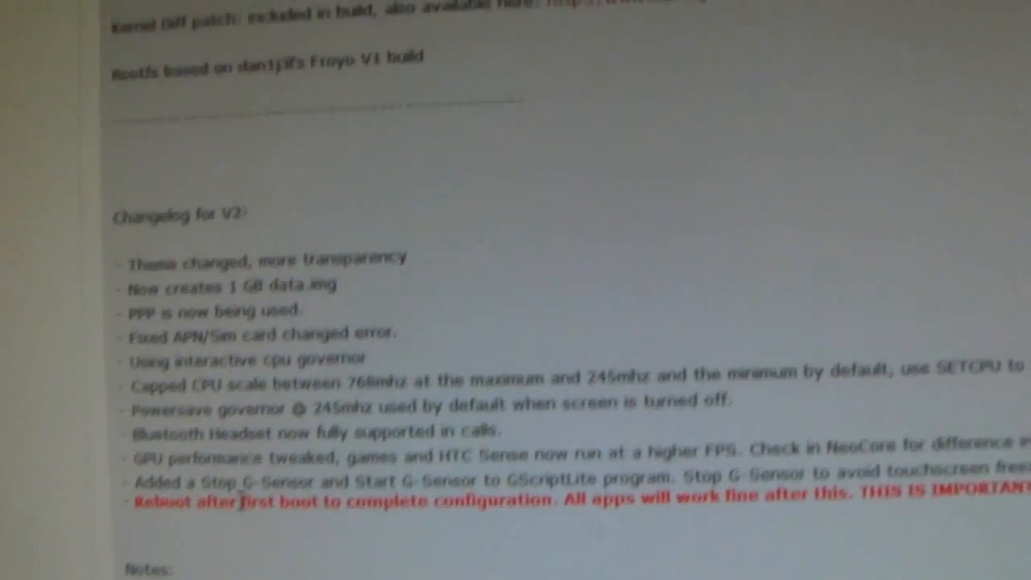
Scroll through the thread's V2 changelog down to the gamesquare.co.uk/froyostone.htm download link
scroll(down, 3)
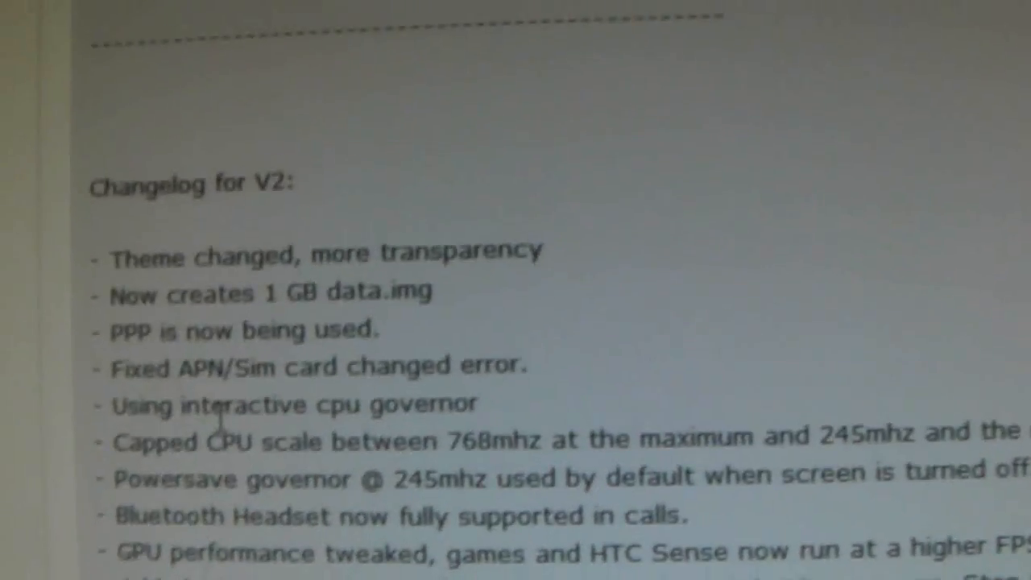
scroll(down, 3)
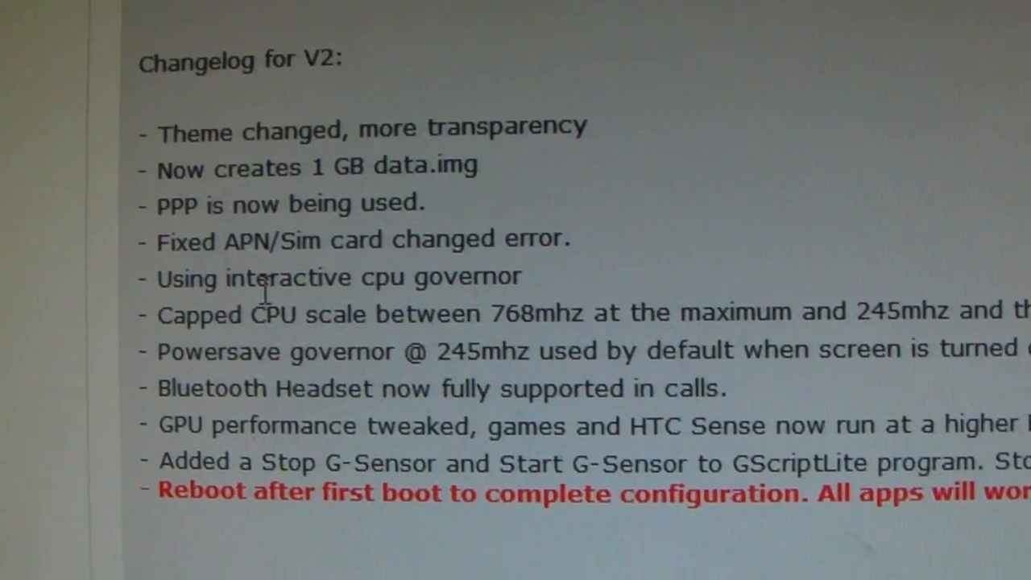
scroll(down, 3)
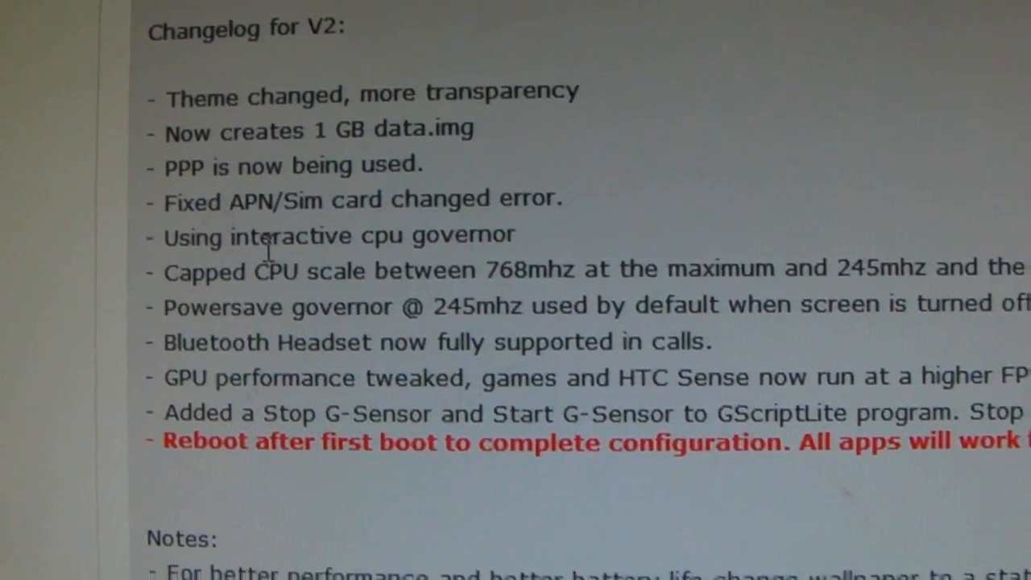
scroll(down, 3)
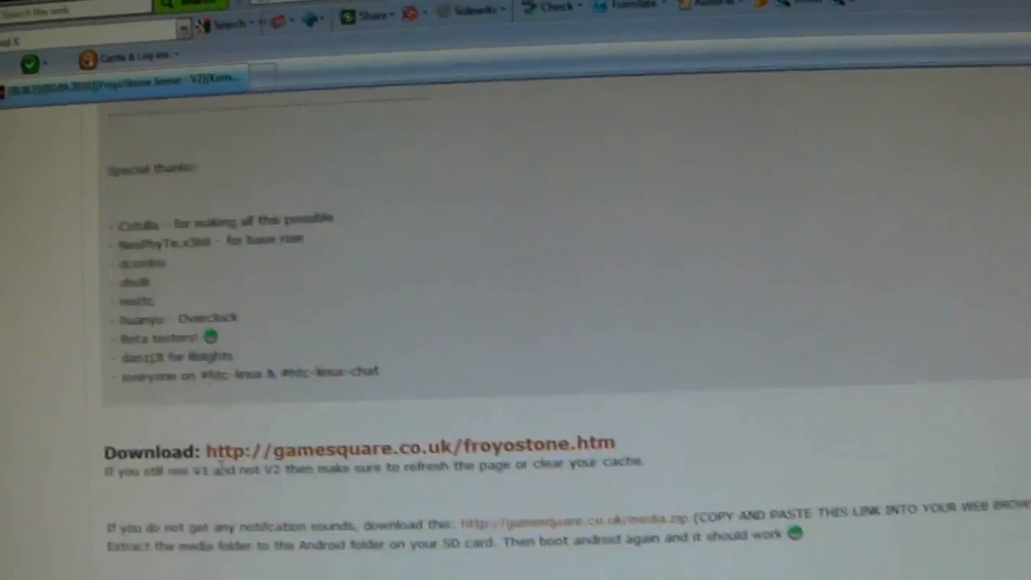
scroll(down, 3)
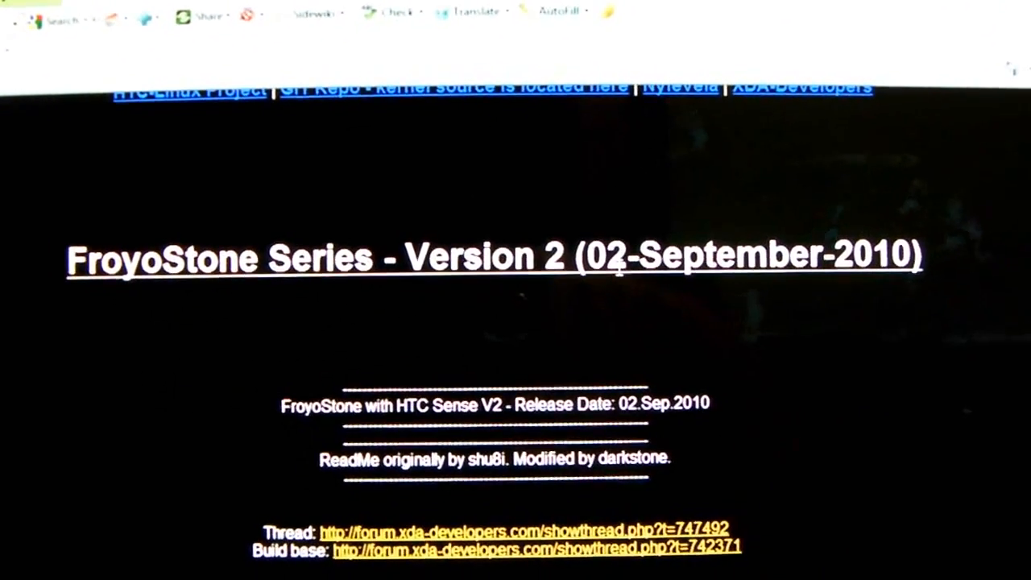
Read the FroyoStone page's changelog, what's working and instructions down to the Download Sense Version 2 link
scroll(down, 3)
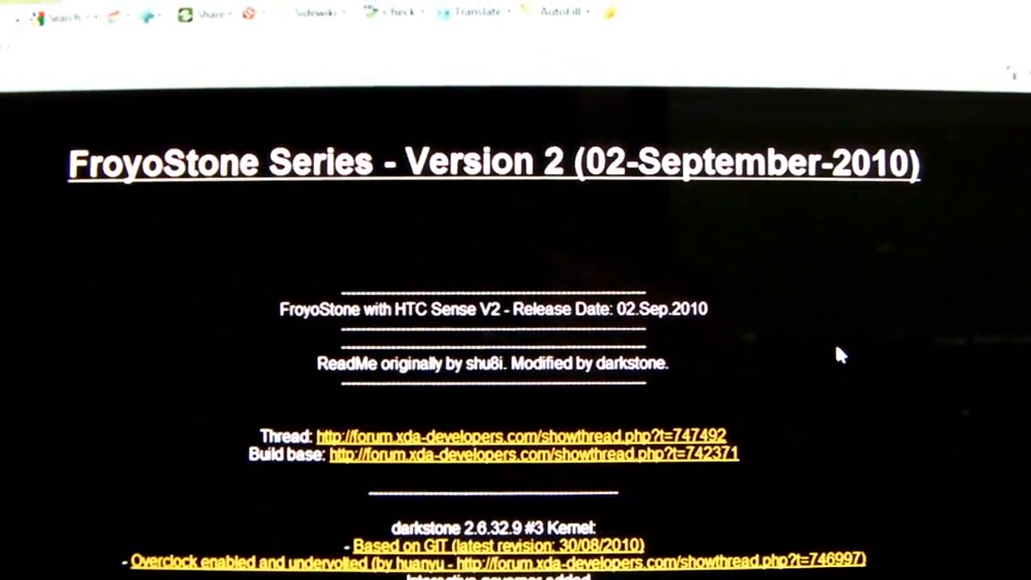
scroll(down, 3)
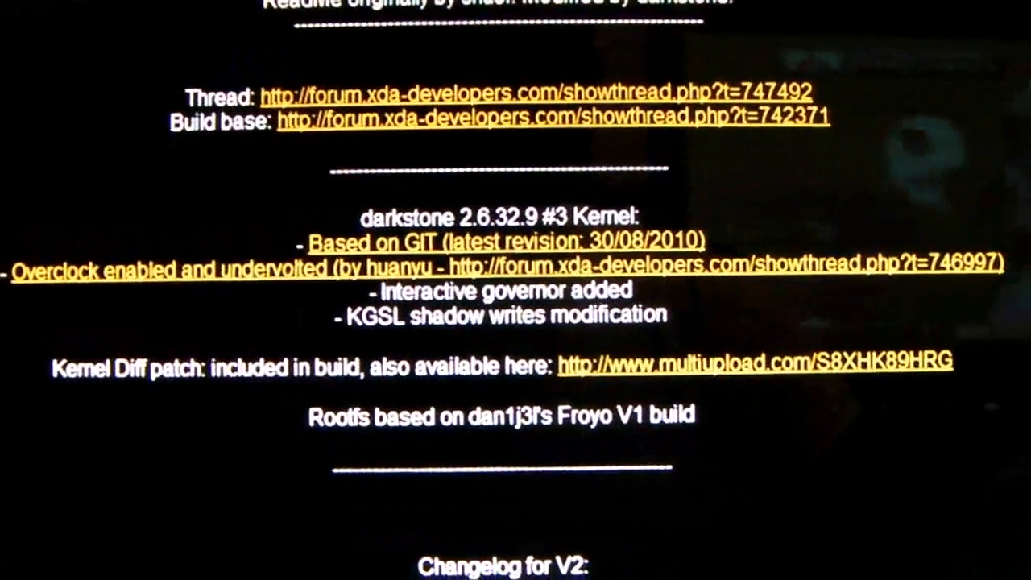
scroll(down, 3)
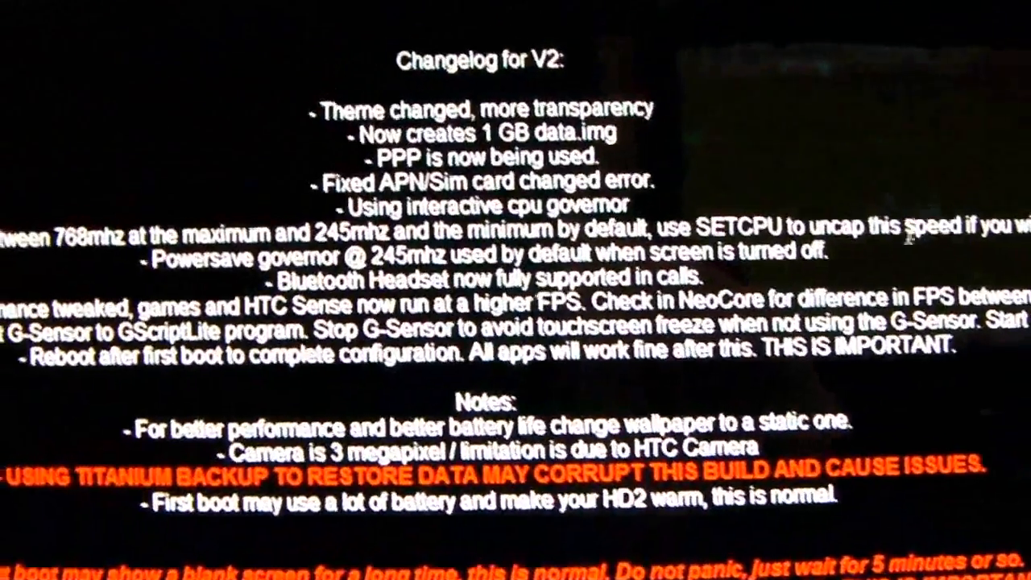
scroll(down, 3)
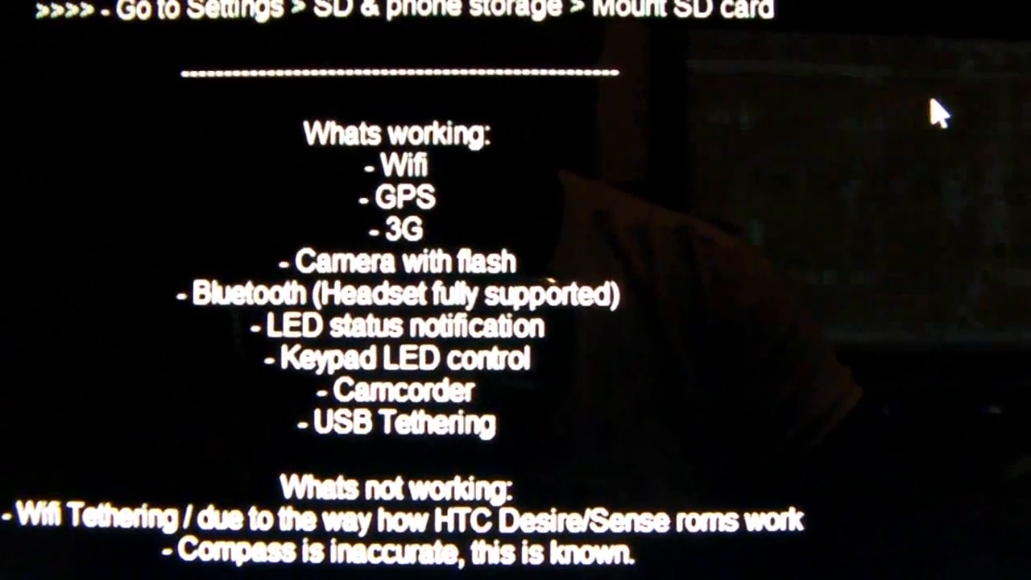
scroll(down, 3)
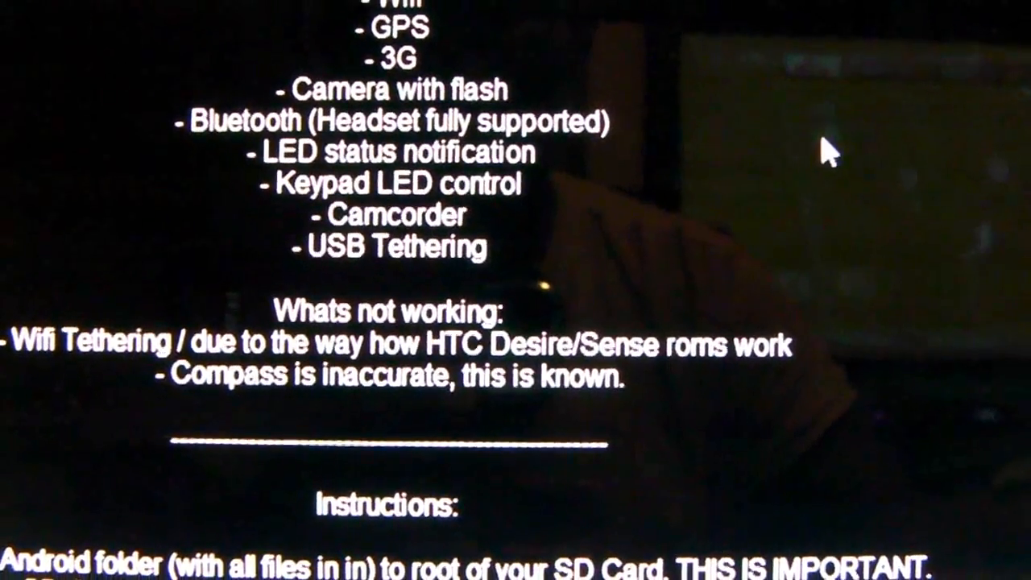
scroll(down, 3)
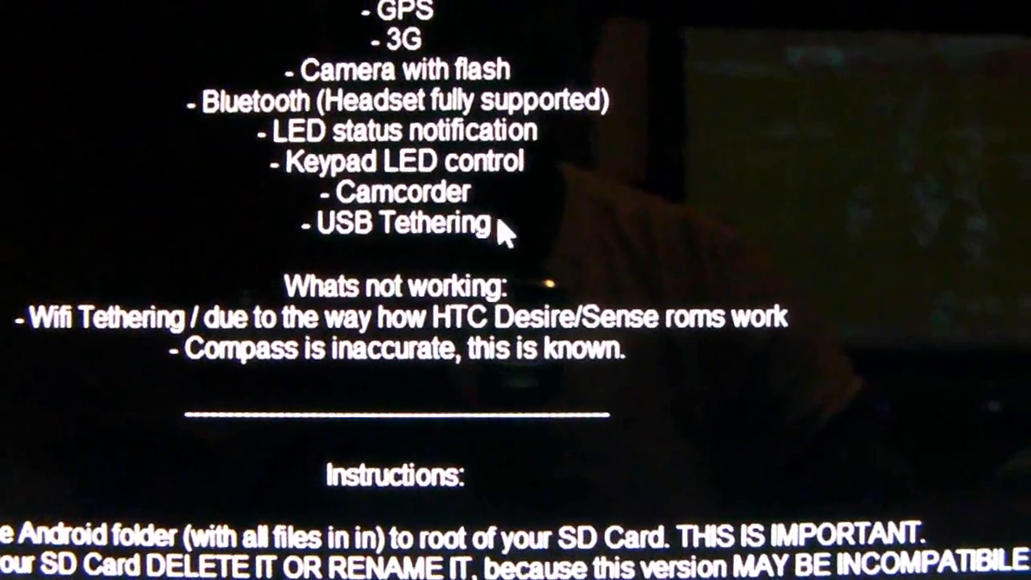
scroll(down, 3)
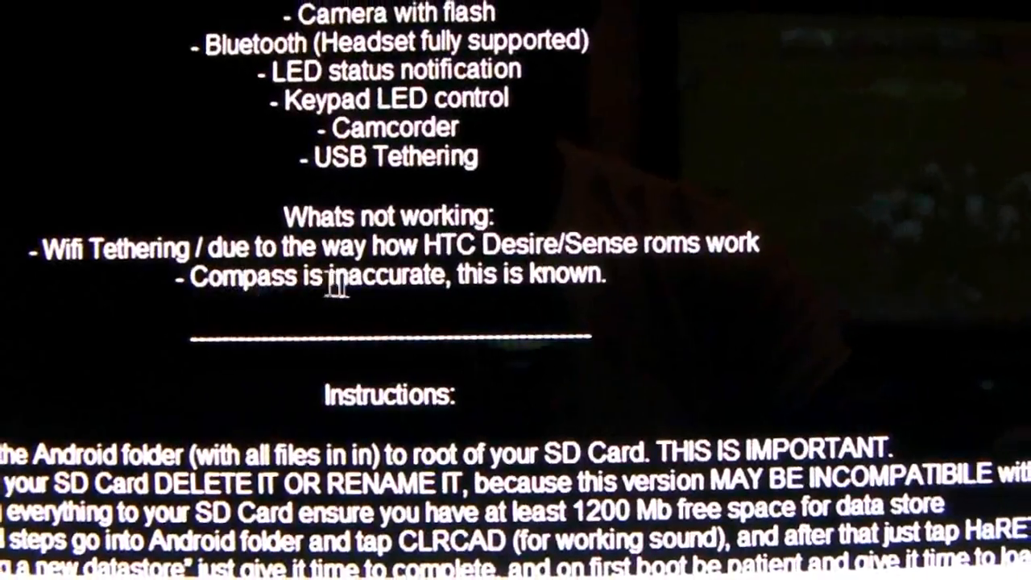
scroll(down, 3)
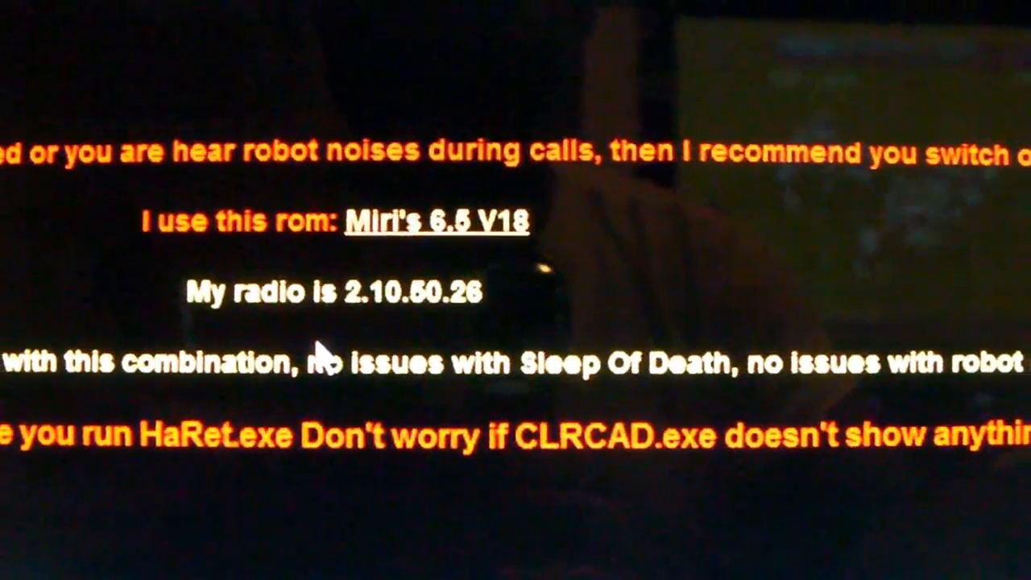
scroll(down, 3)
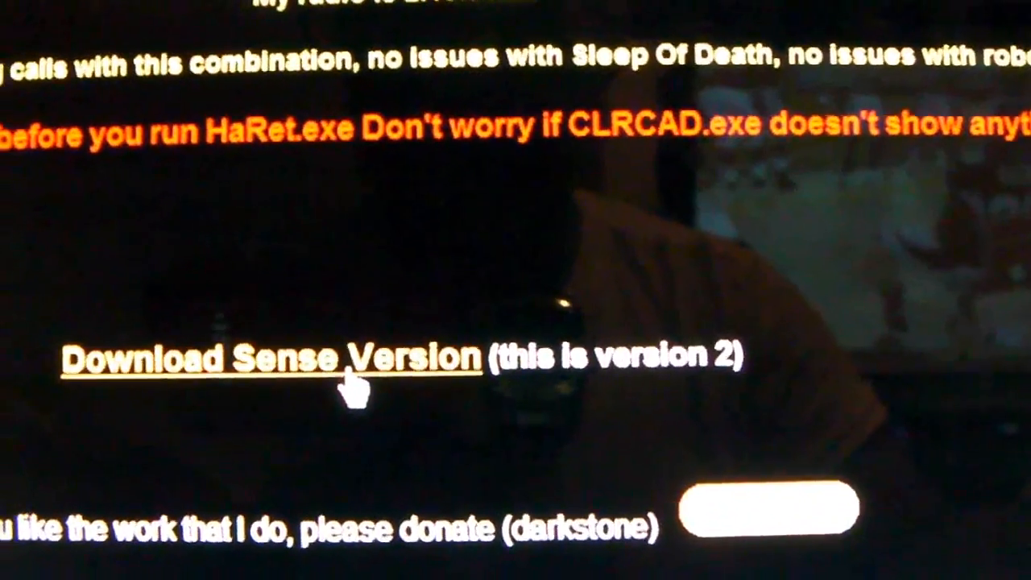
Follow the Sense Version 2 download through the mirror page to RapidShare's FroyoStone_Sense_V2.7z page
click(266, 357)
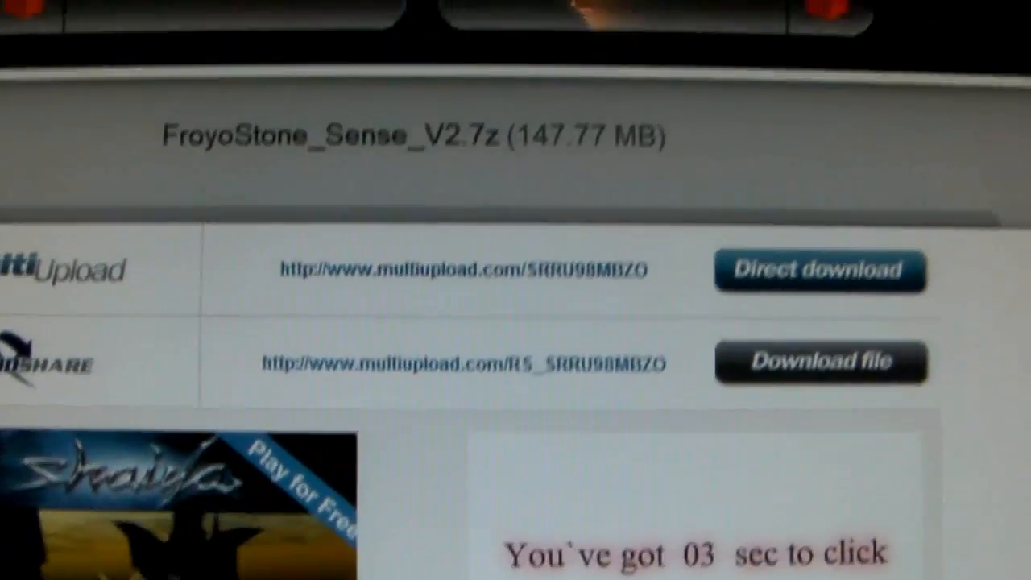
scroll(down, 3)
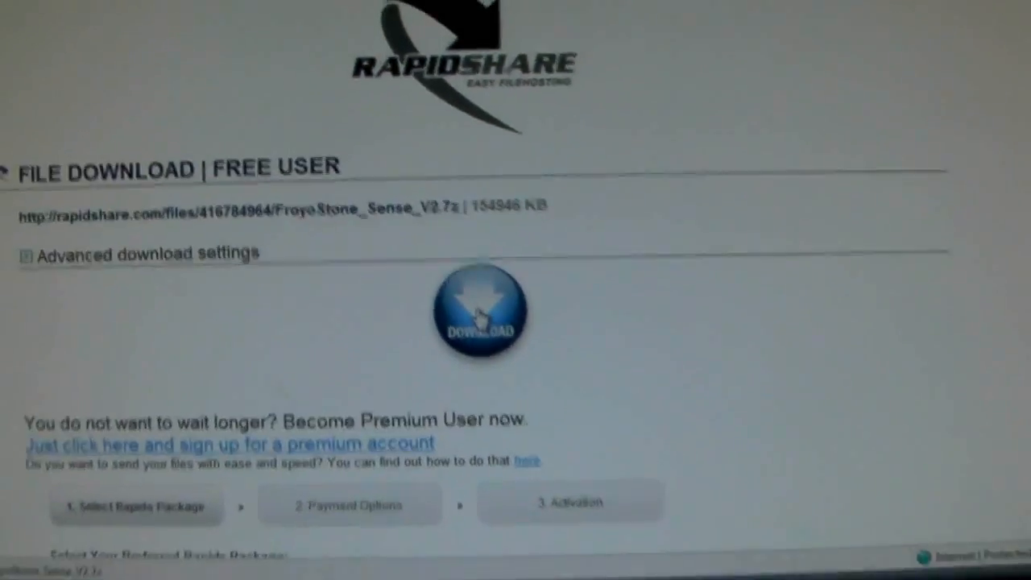
Download the 147 MB FroyoStone_Sense_V2.7z archive from RapidShare and save it to the computer
click(480, 314)
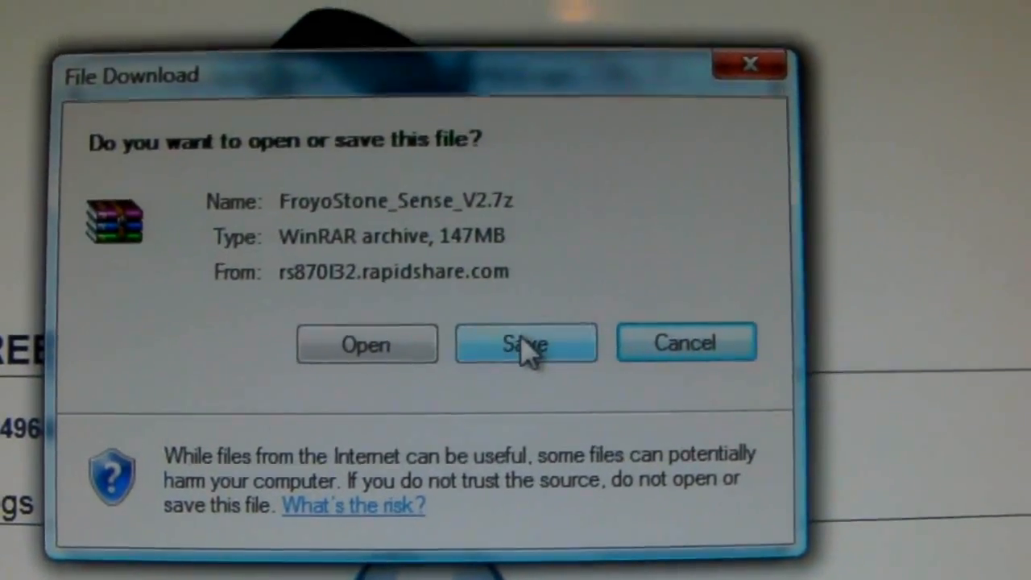
click(525, 343)
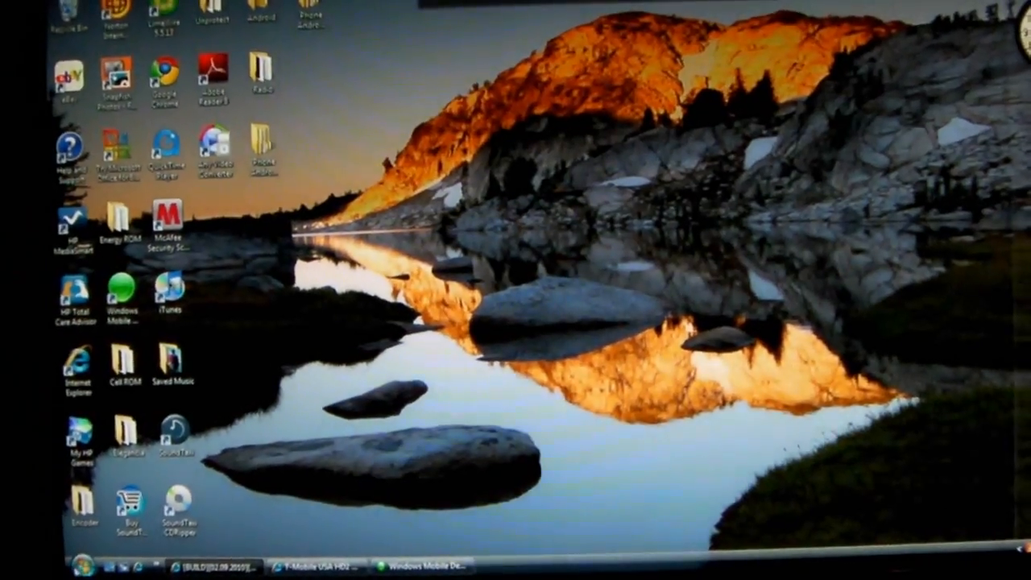
Locate the saved 147 MB FroyoStone_Sense_V2 WinRAR archive in the Downloads folder
click(87, 563)
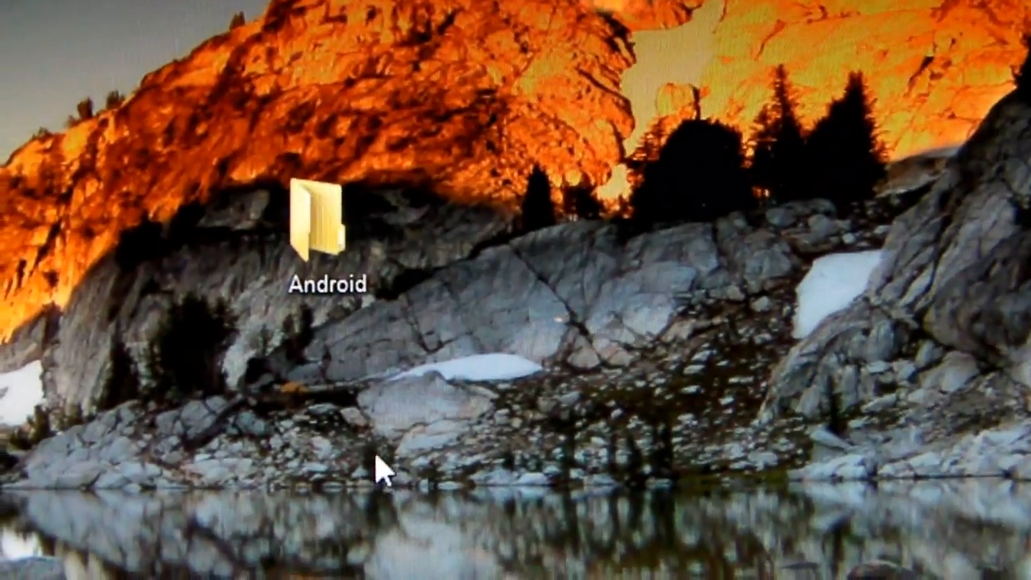
double_click(317, 212)
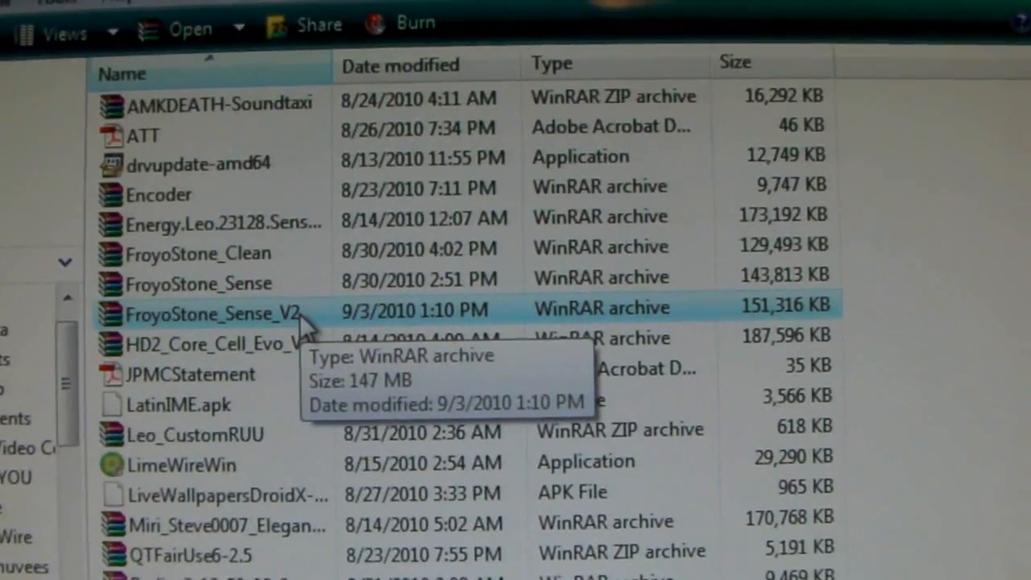
Extract FroyoStone_Sense_V2 with WinRAR into the Android folder on the desktop
right_click(212, 313)
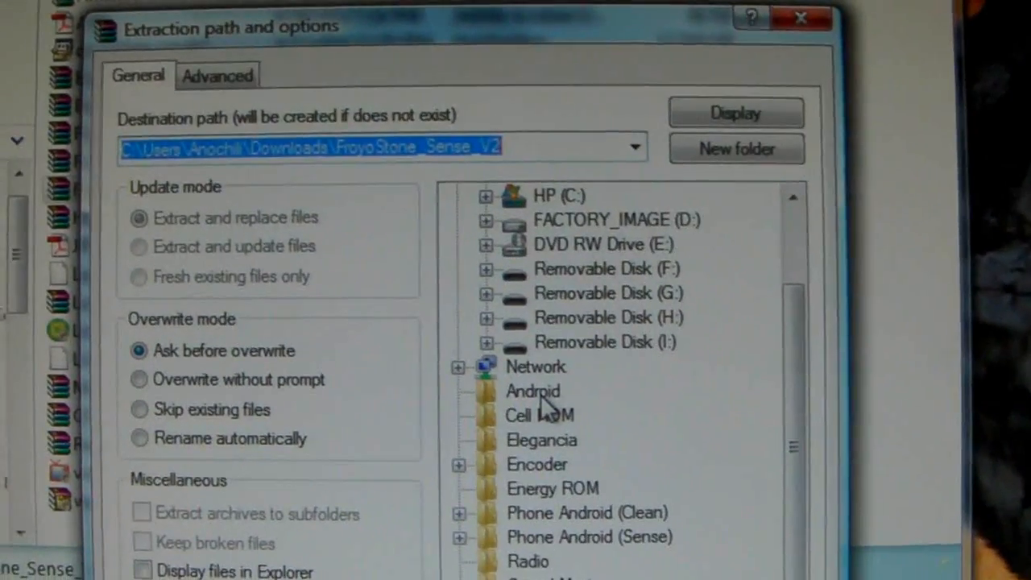
click(531, 392)
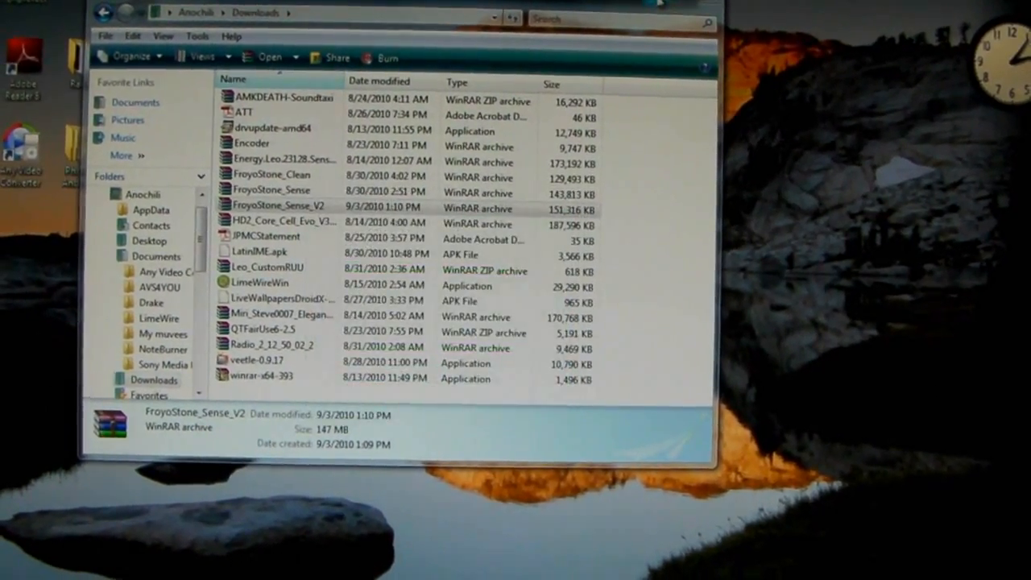
View the extracted Android subfolder and readme, then list the connected HTC HD2 in a Computer window
click(706, 13)
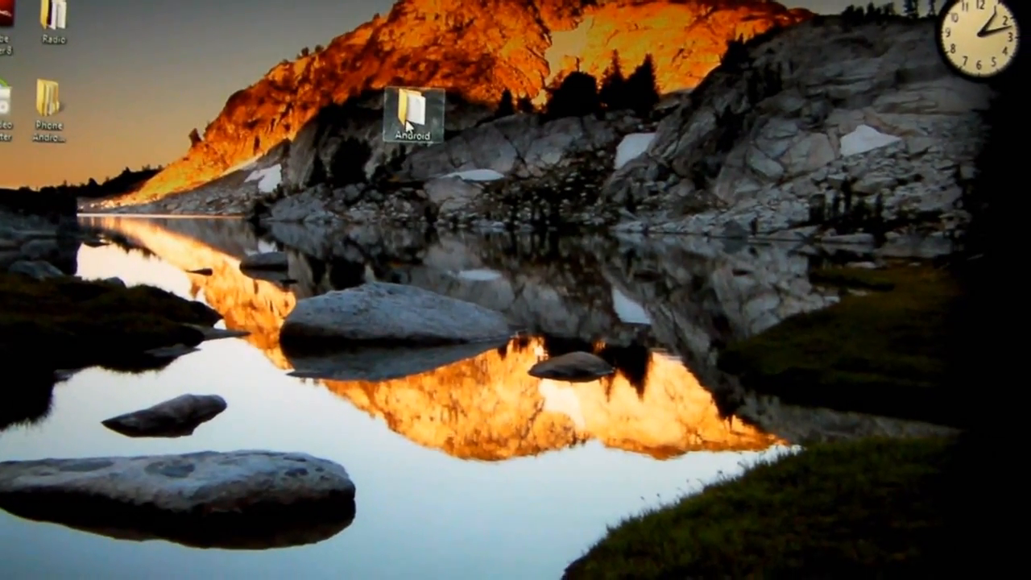
double_click(413, 109)
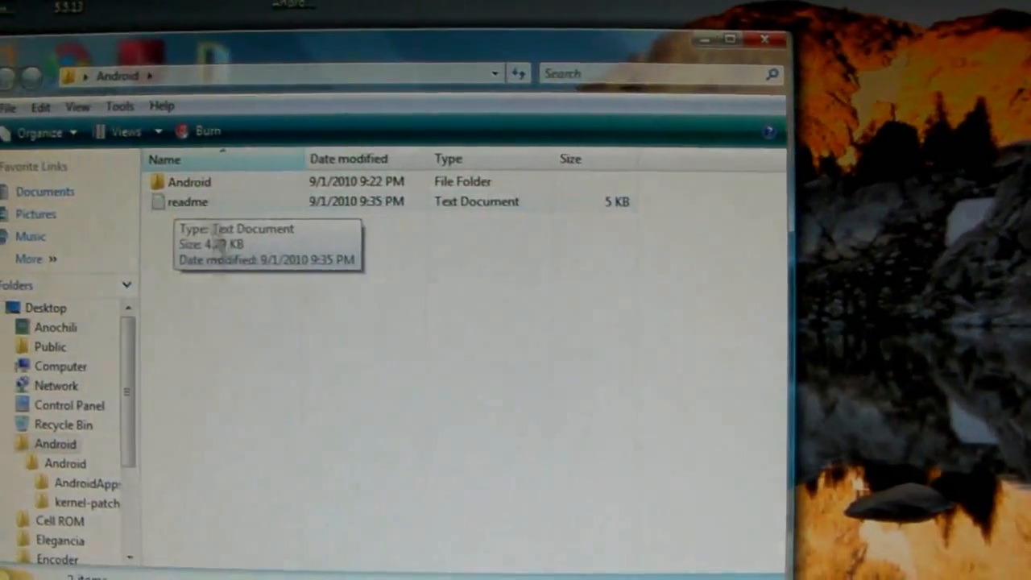
double_click(187, 201)
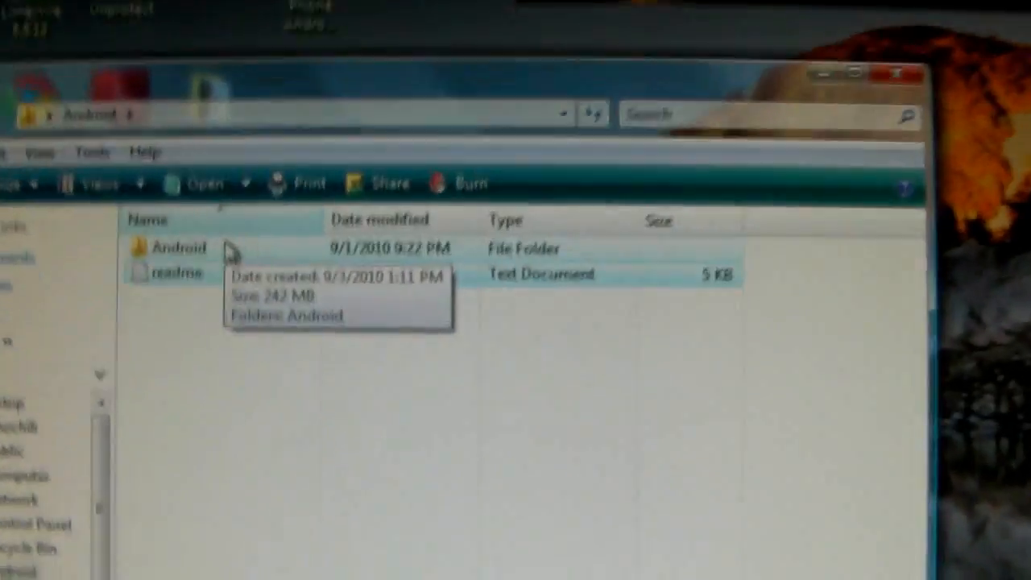
double_click(177, 248)
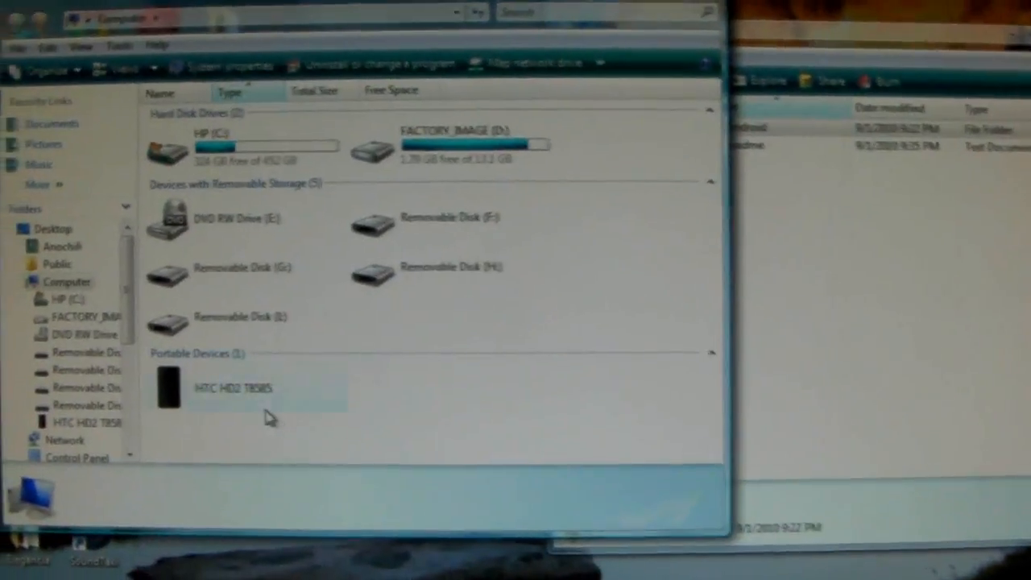
Browse the HTC HD2 Storage Card and bring the desktop Android folder forward to copy across
double_click(167, 387)
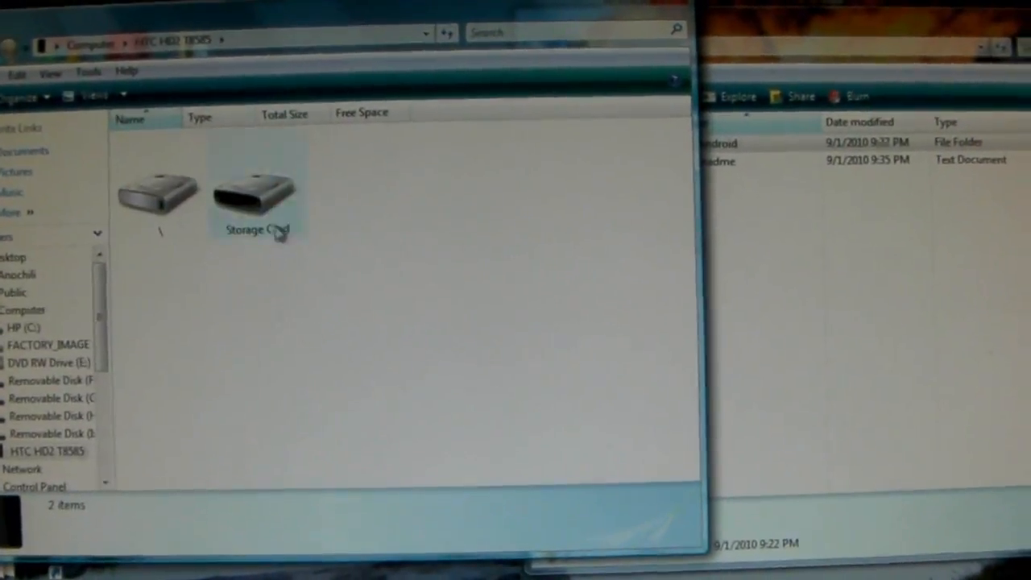
double_click(256, 190)
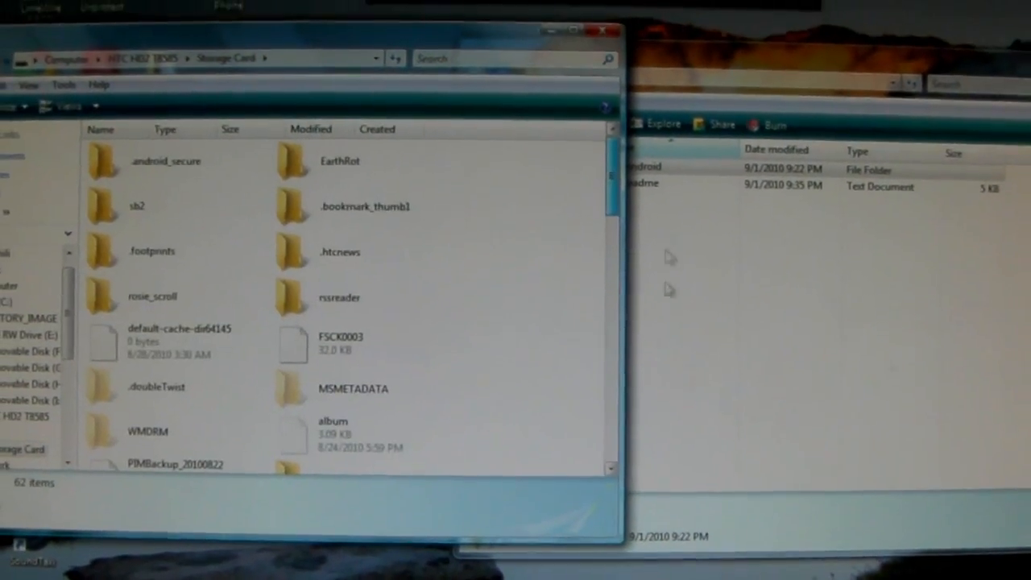
scroll(down, 3)
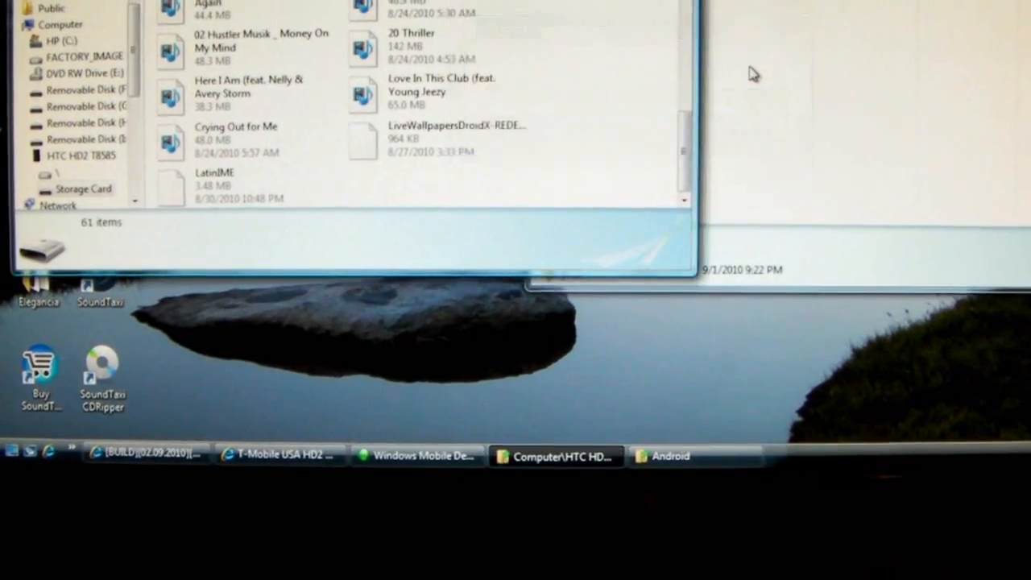
click(668, 456)
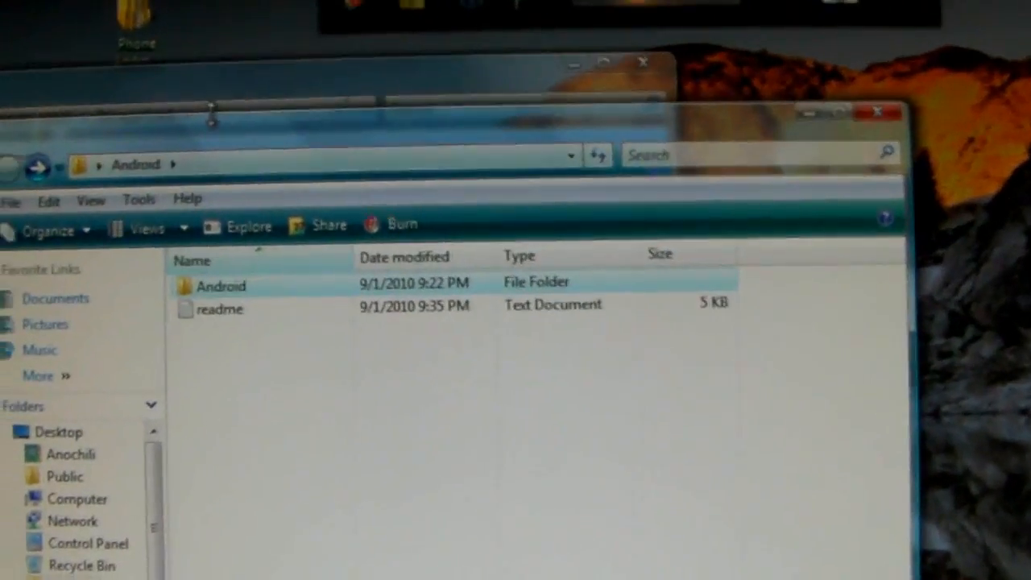
mouse_move(222, 287)
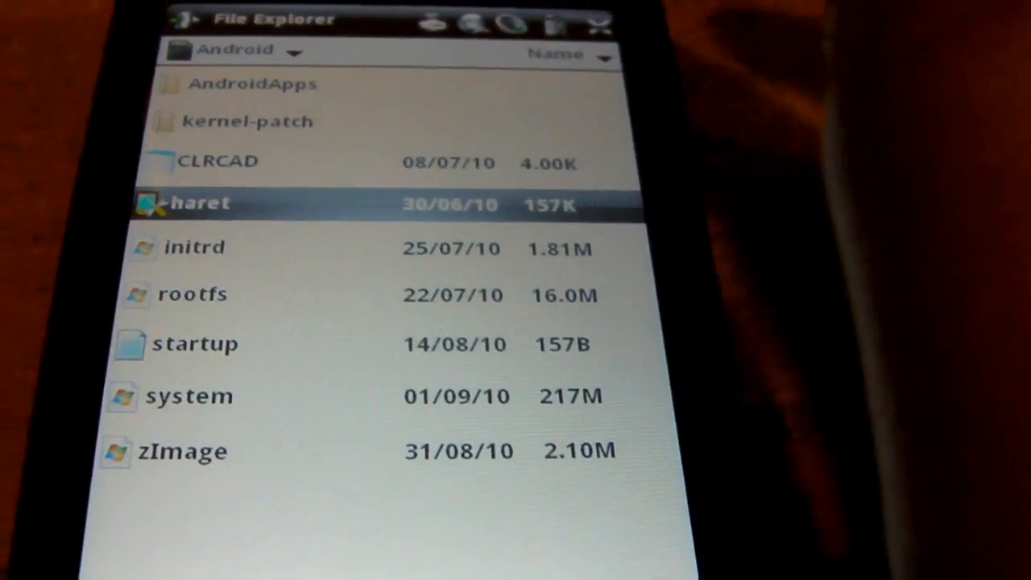
Launch haret from the phone's Android folder so the HD2 starts booting Linux
double_click(192, 203)
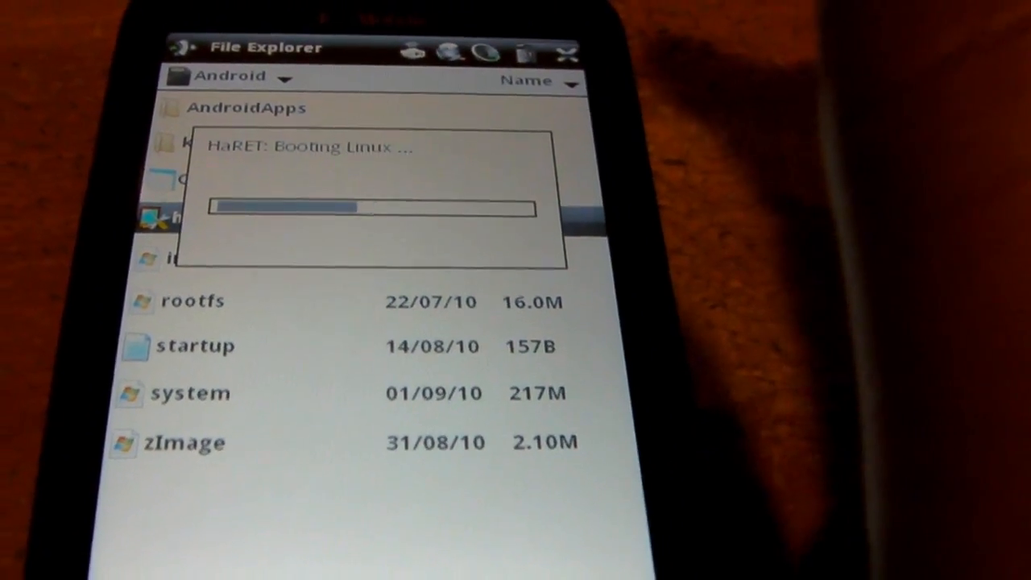